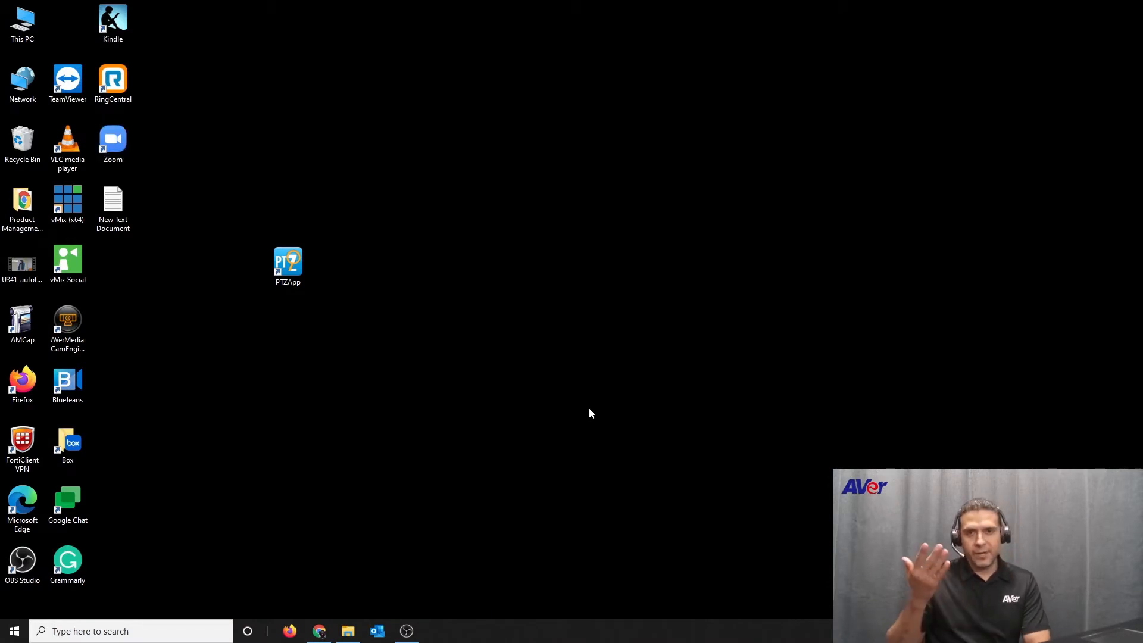
mouse_move(610, 429)
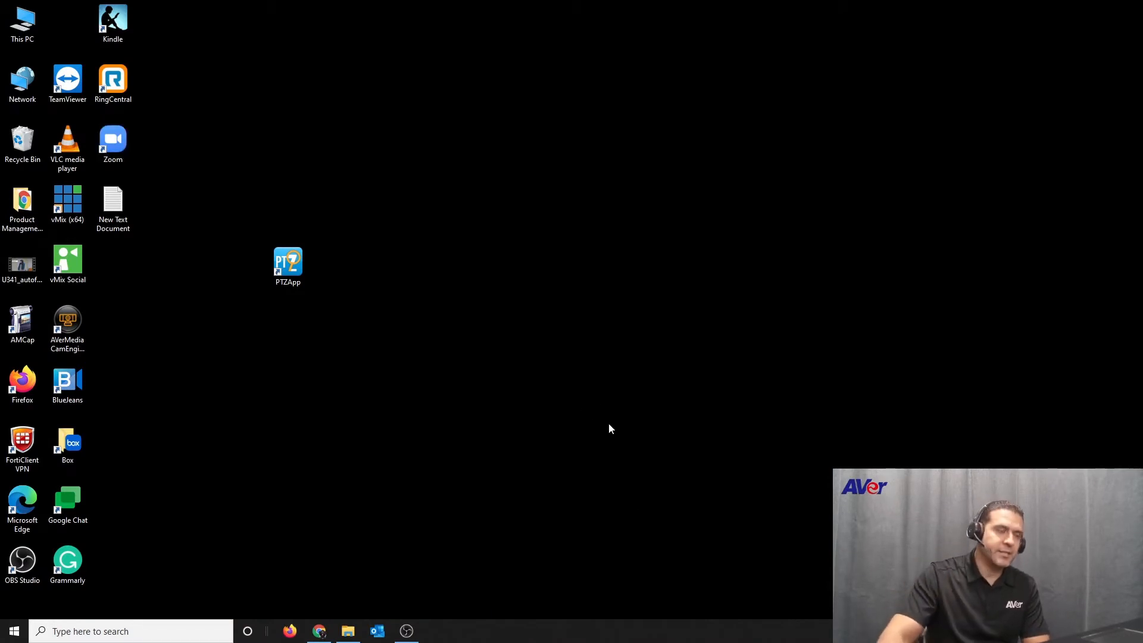
Launch PTZApp 2 from the desktop shortcut so the USB Devices page lists the connected cameras.
double_click(287, 262)
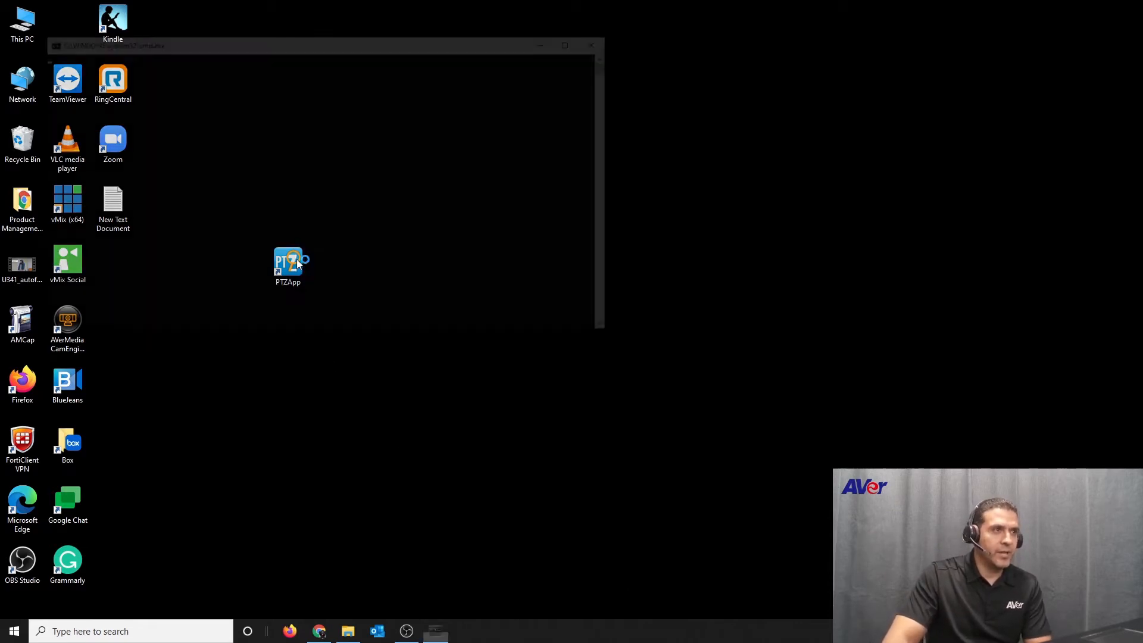
double_click(287, 260)
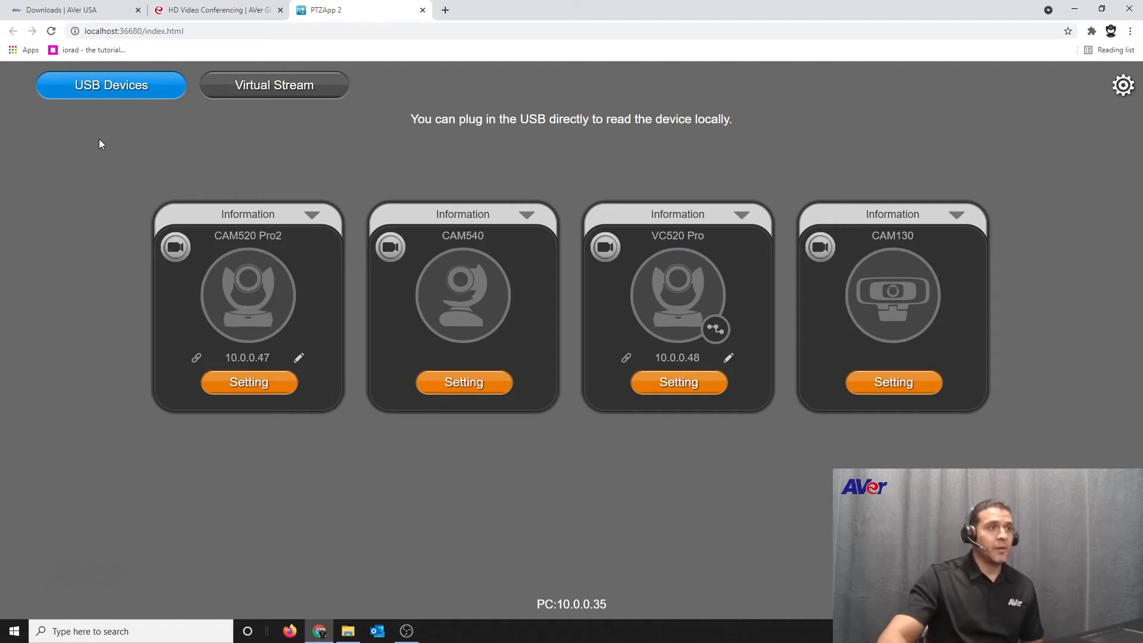
mouse_move(459, 202)
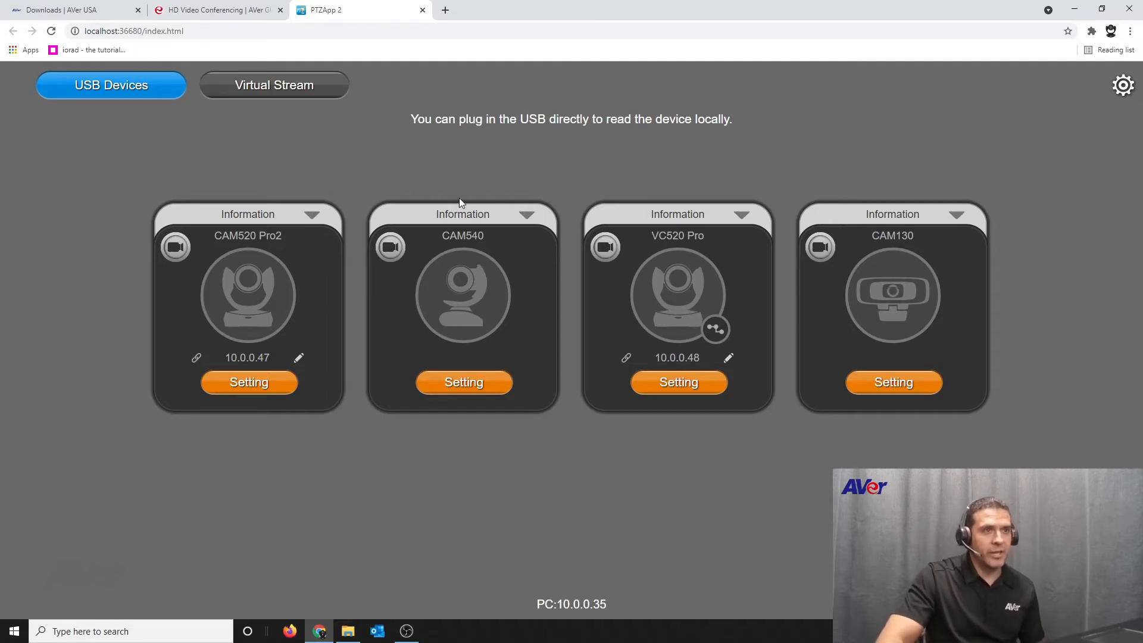
mouse_move(689, 241)
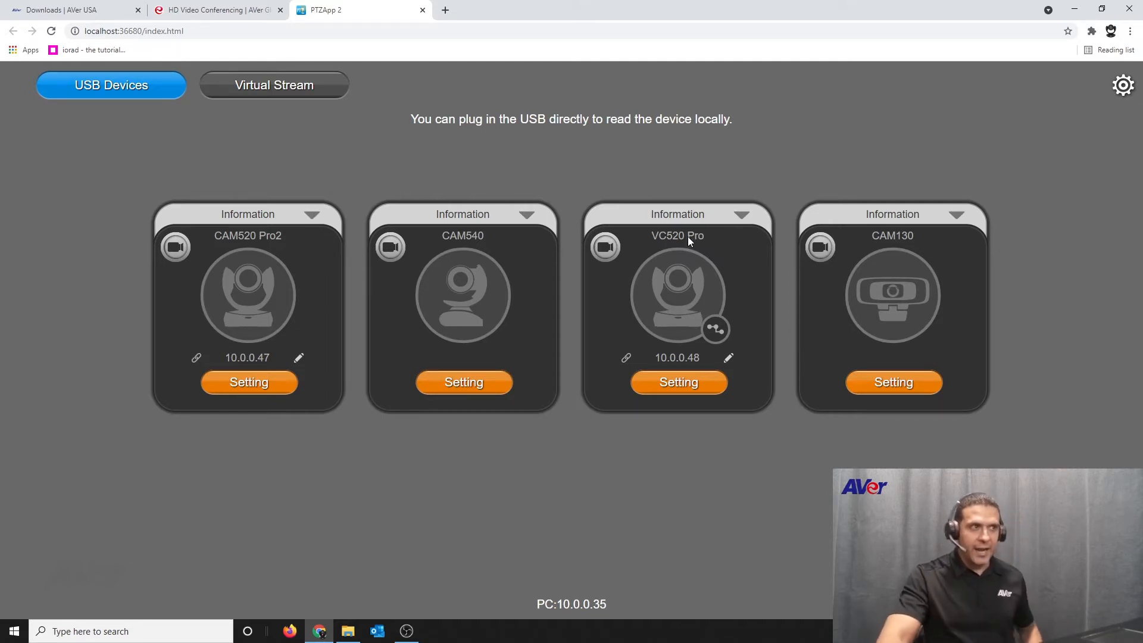
mouse_move(693, 268)
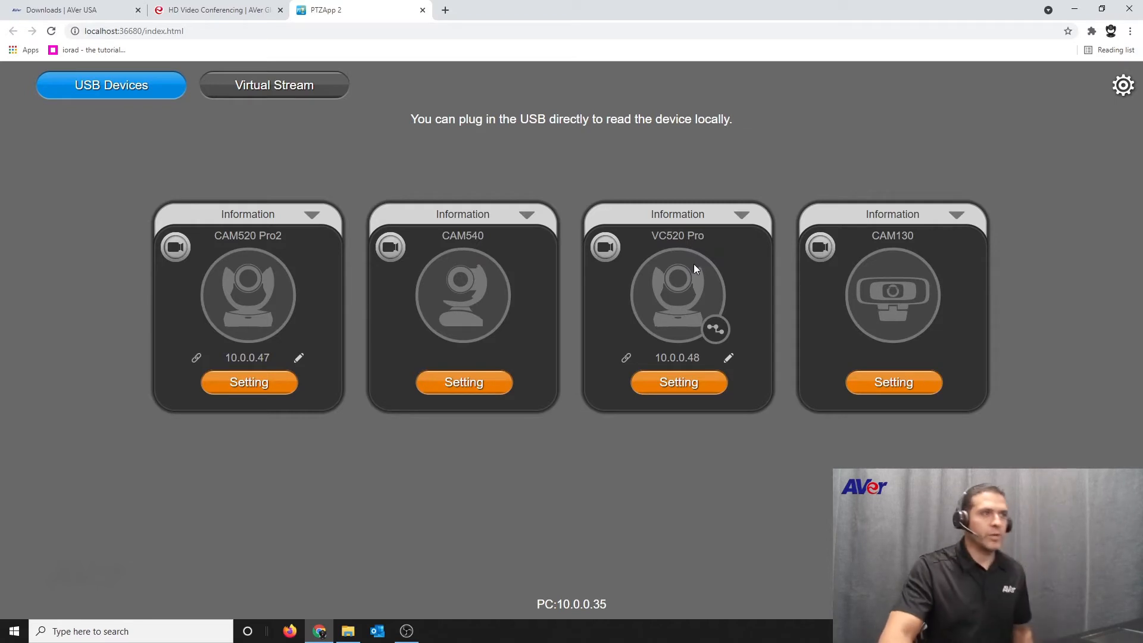
mouse_move(628, 372)
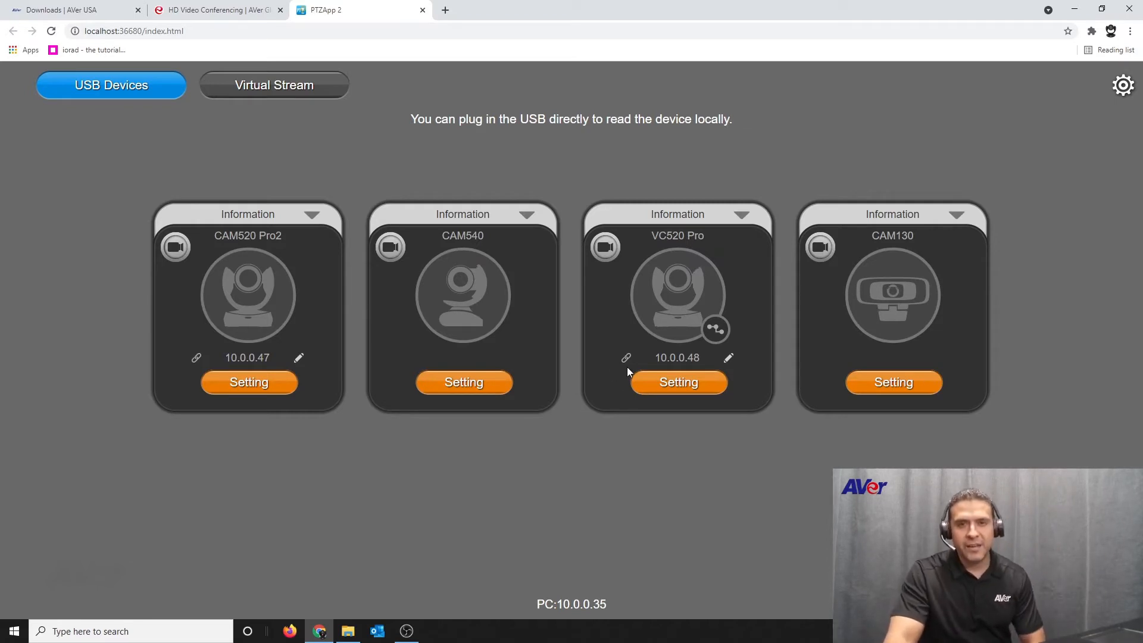
mouse_move(323, 213)
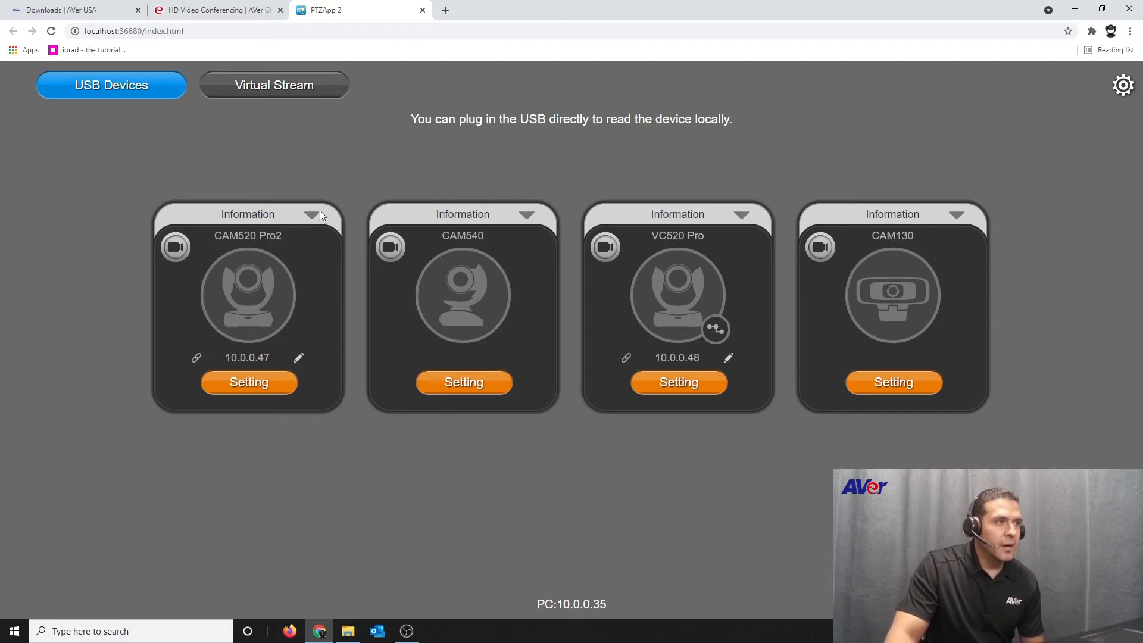
left_click(312, 213)
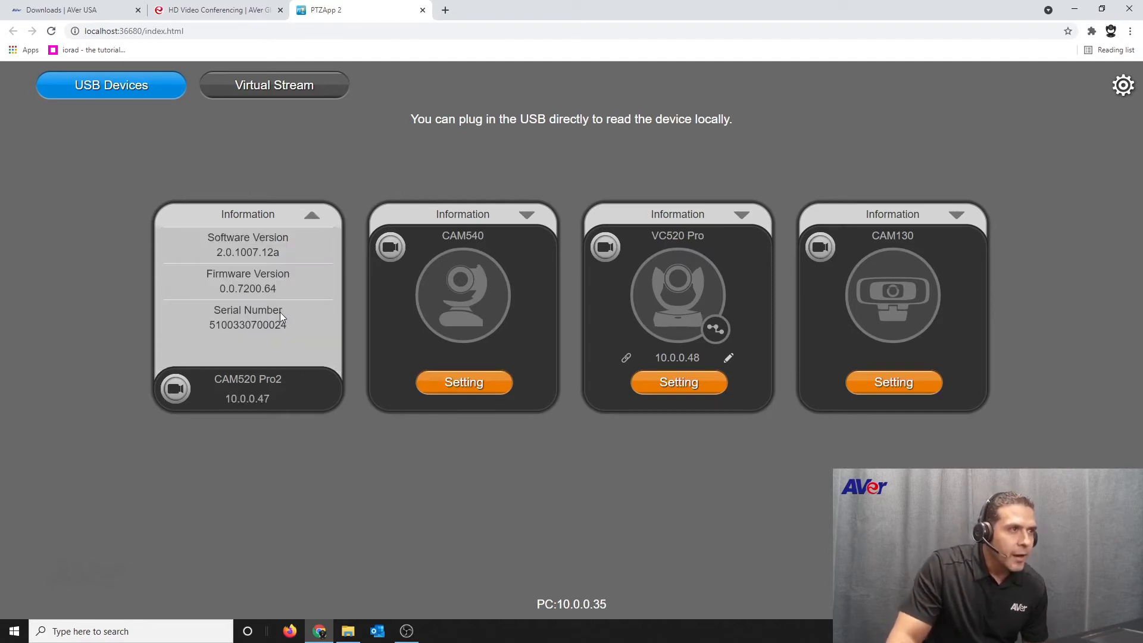
mouse_move(448, 426)
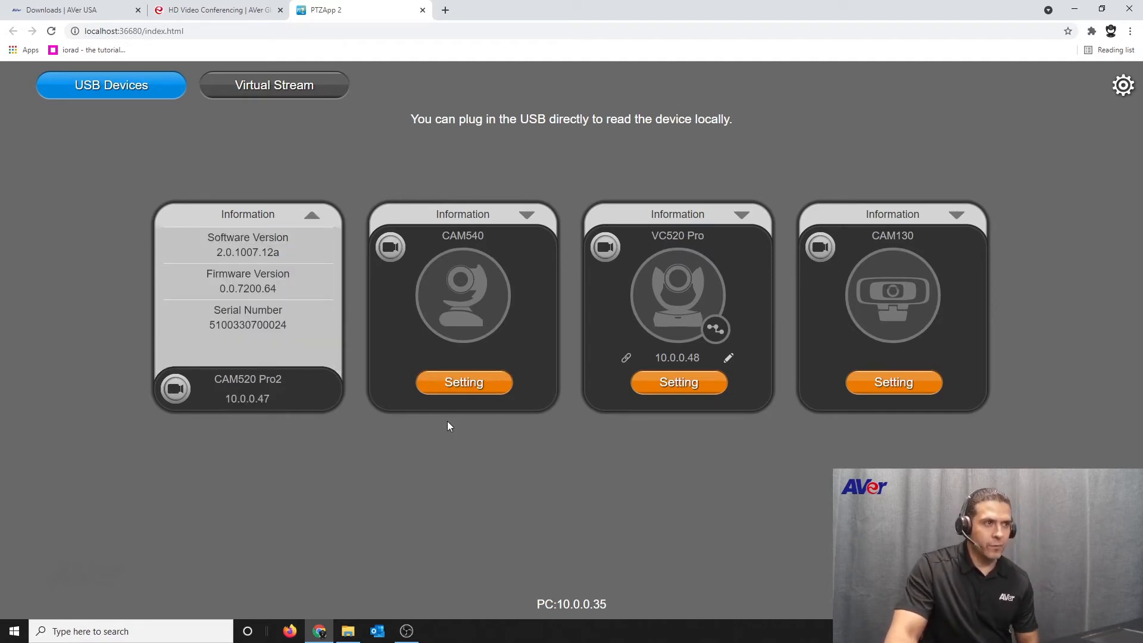
mouse_move(311, 220)
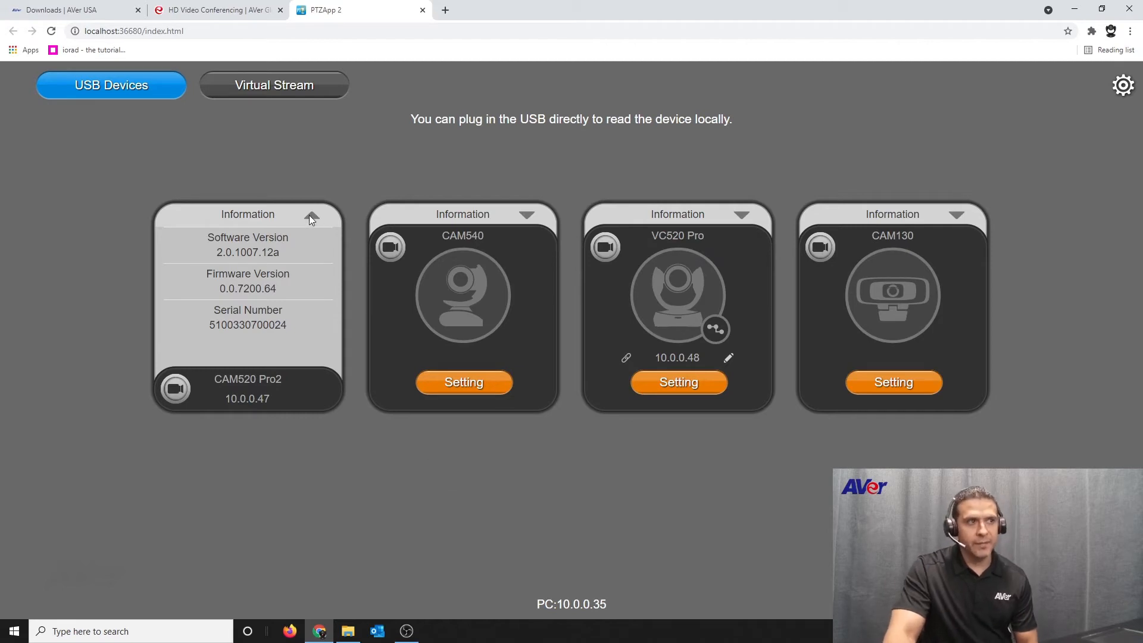
left_click(312, 214)
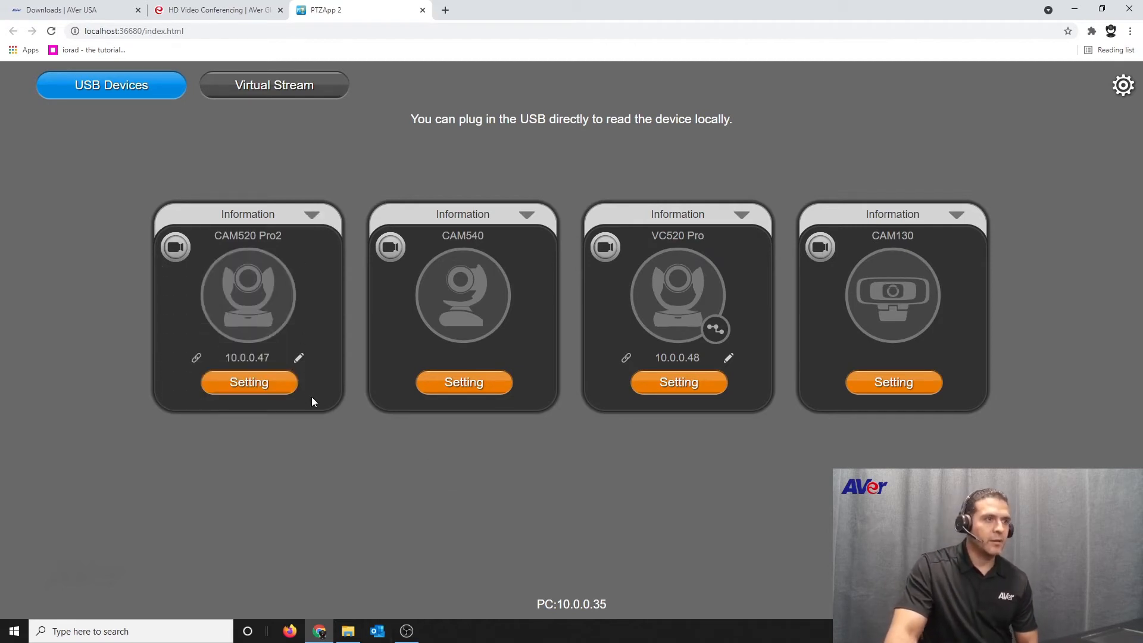
Begin a manual firmware update for CAM520 Pro2 from its System settings, raising the reboot warning.
left_click(249, 382)
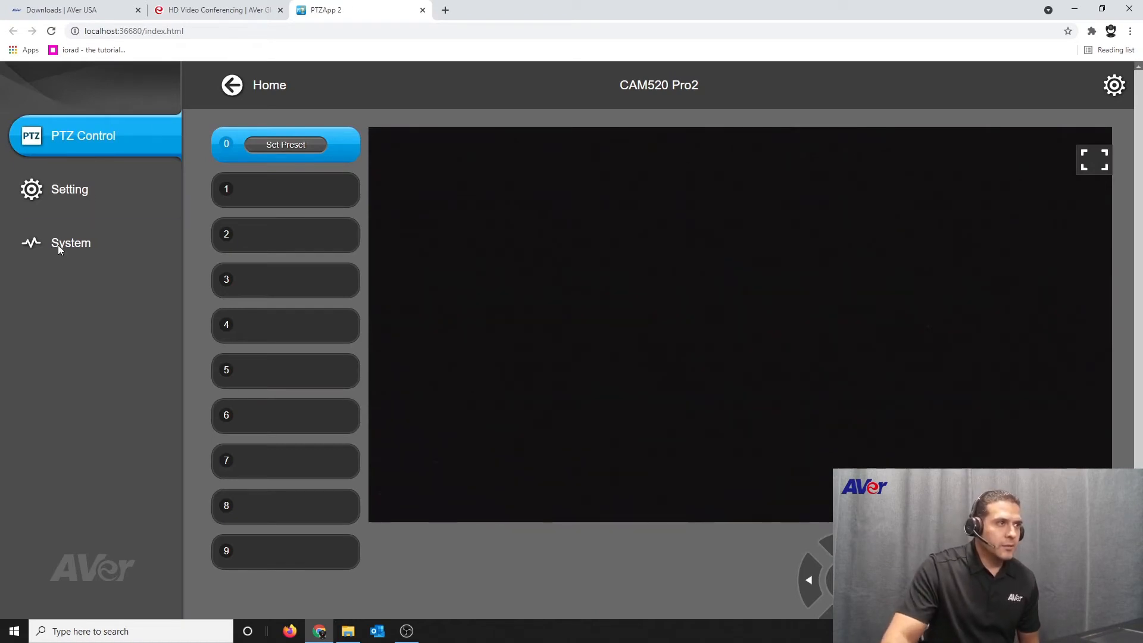
left_click(70, 242)
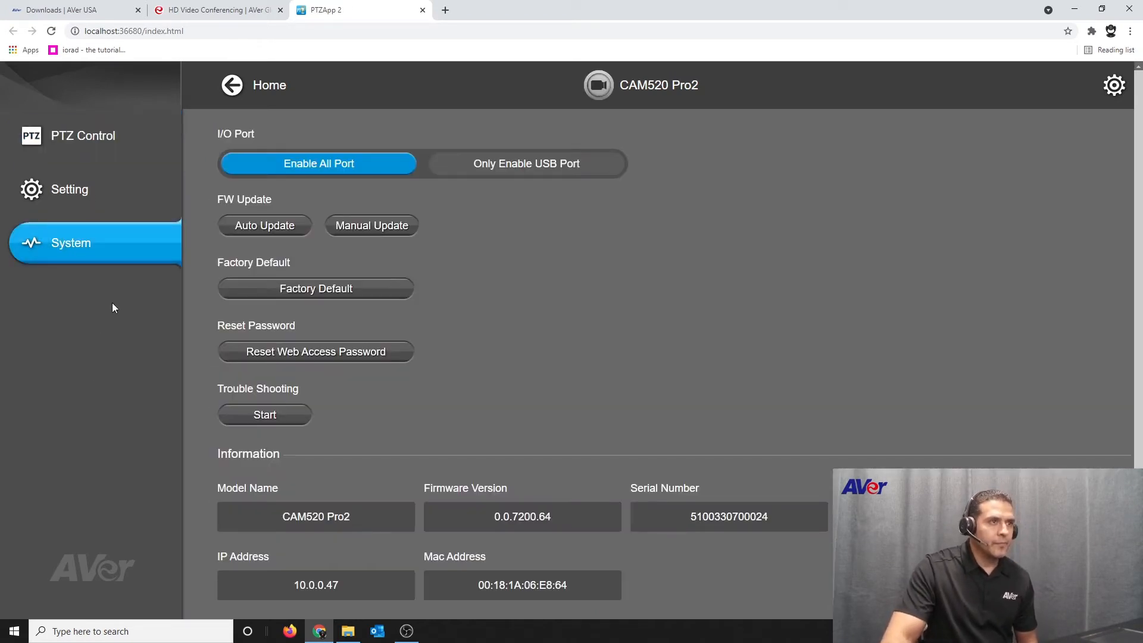
mouse_move(472, 241)
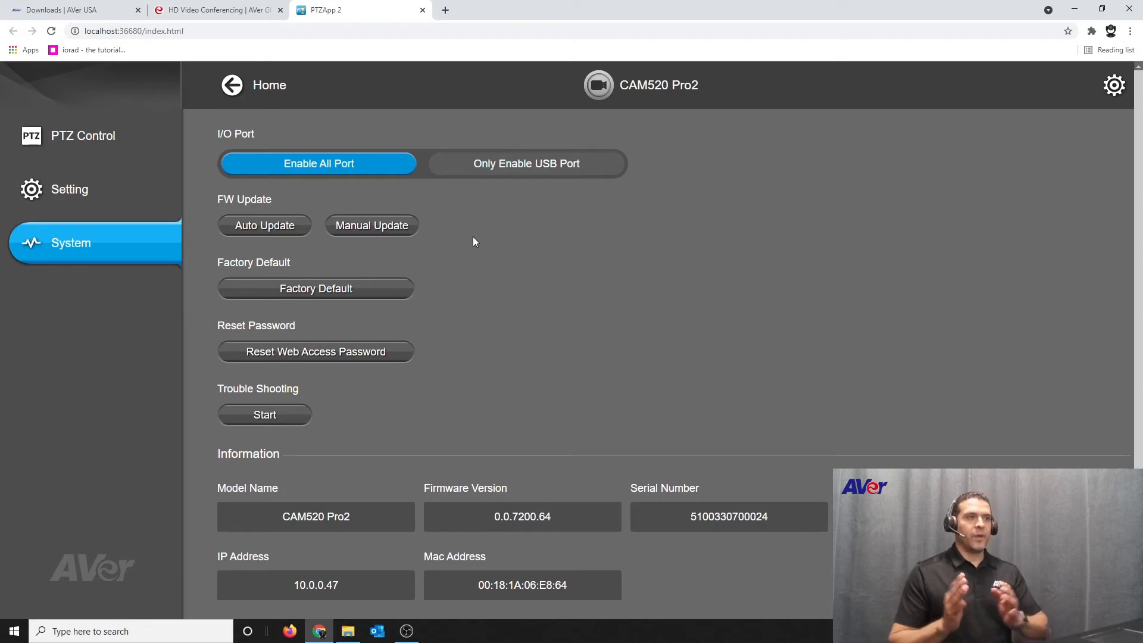
mouse_move(286, 240)
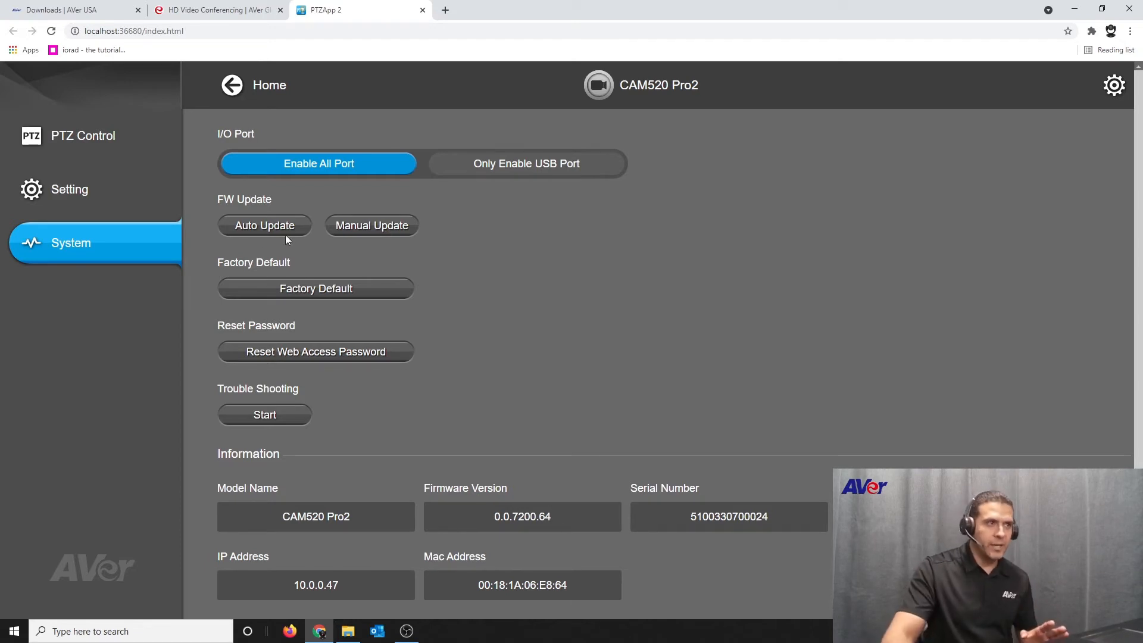
mouse_move(323, 252)
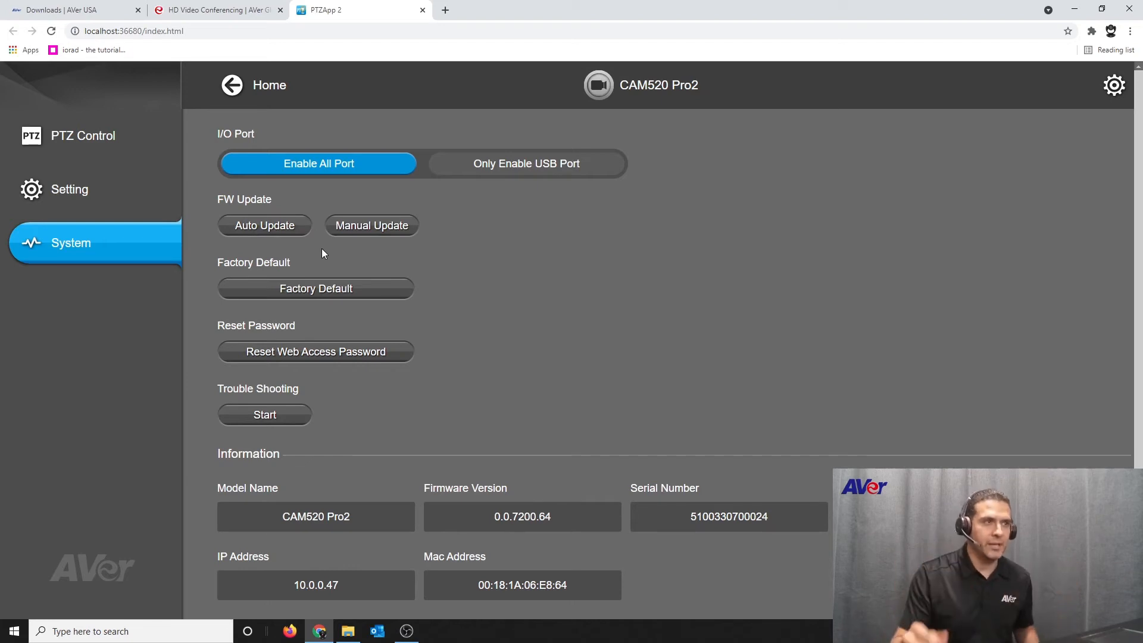
left_click(371, 225)
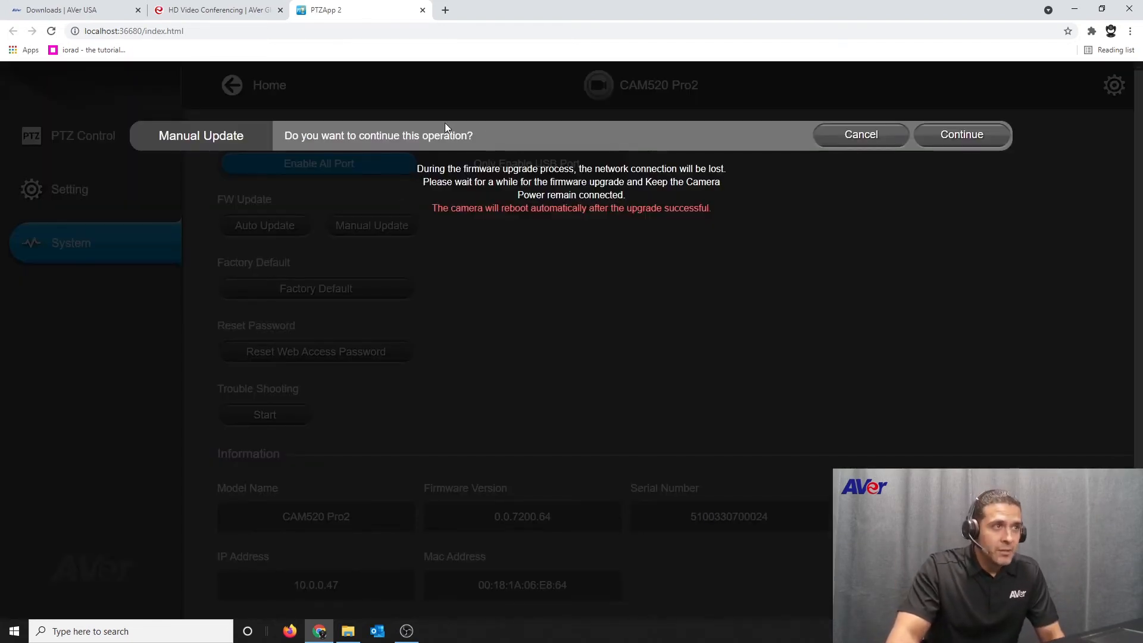
Confirm the upgrade and load firmware file 0.0.7200.67.dat from Downloads onto the camera.
left_click(961, 134)
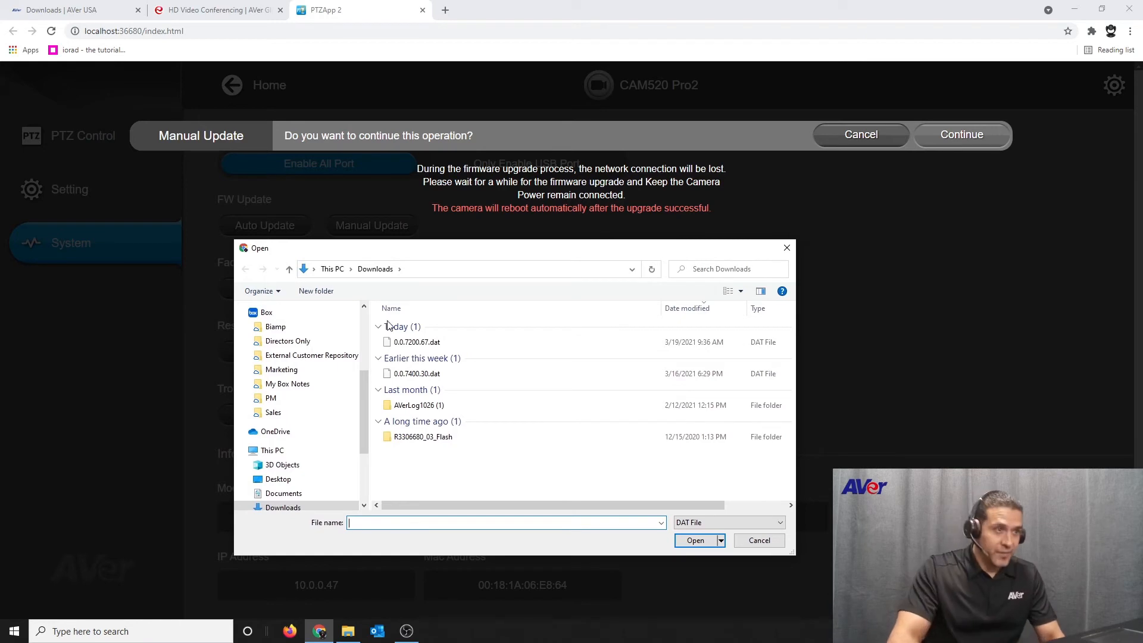
left_click(417, 341)
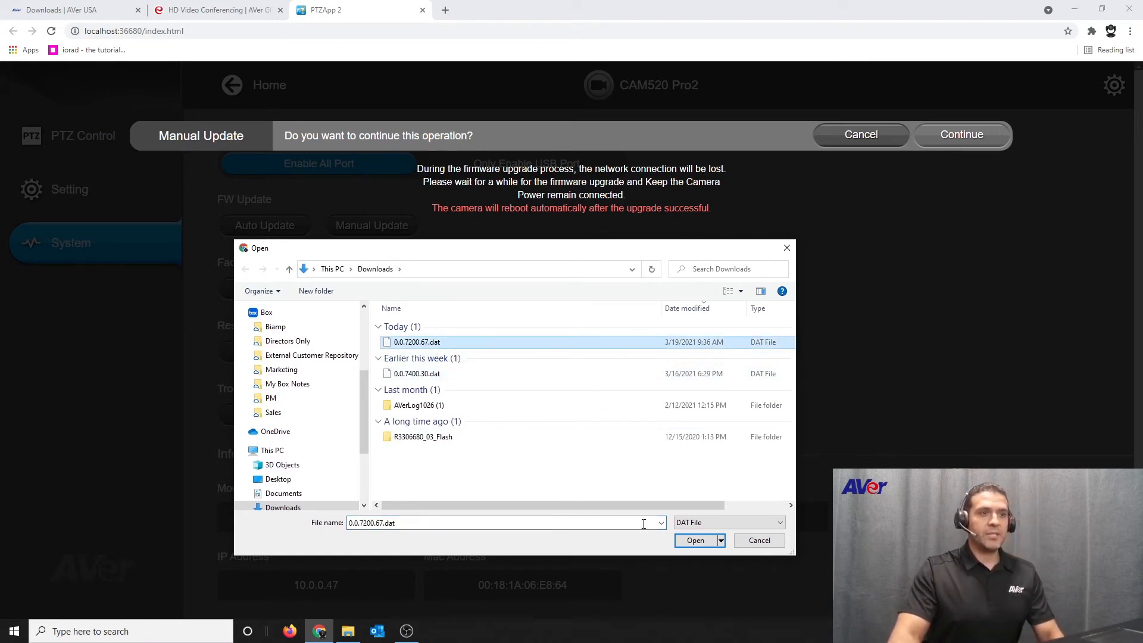
left_click(694, 540)
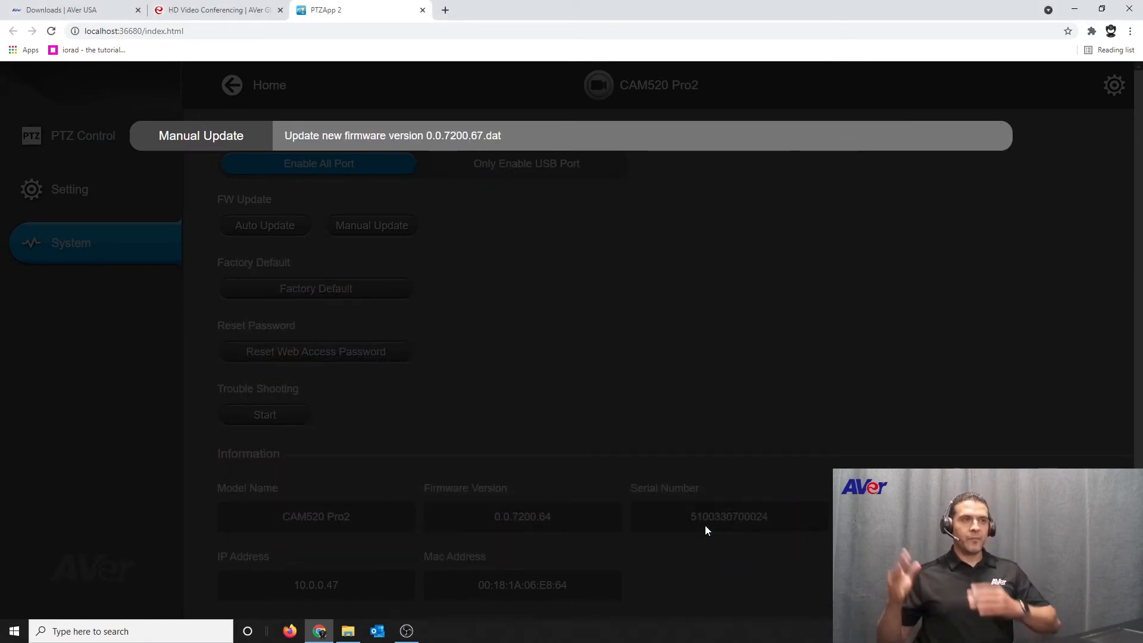